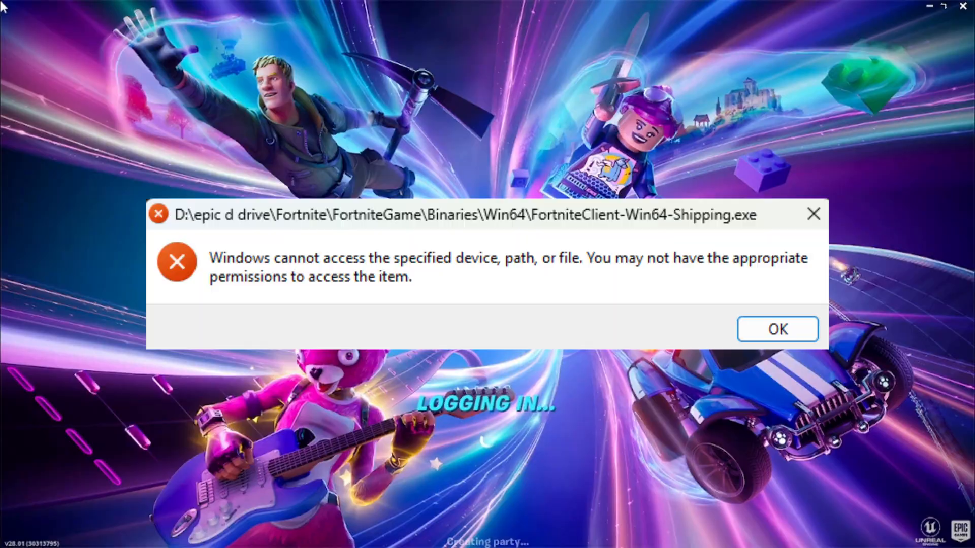
Step: Dismiss the 'Windows cannot access the specified device' error with OK
click(777, 329)
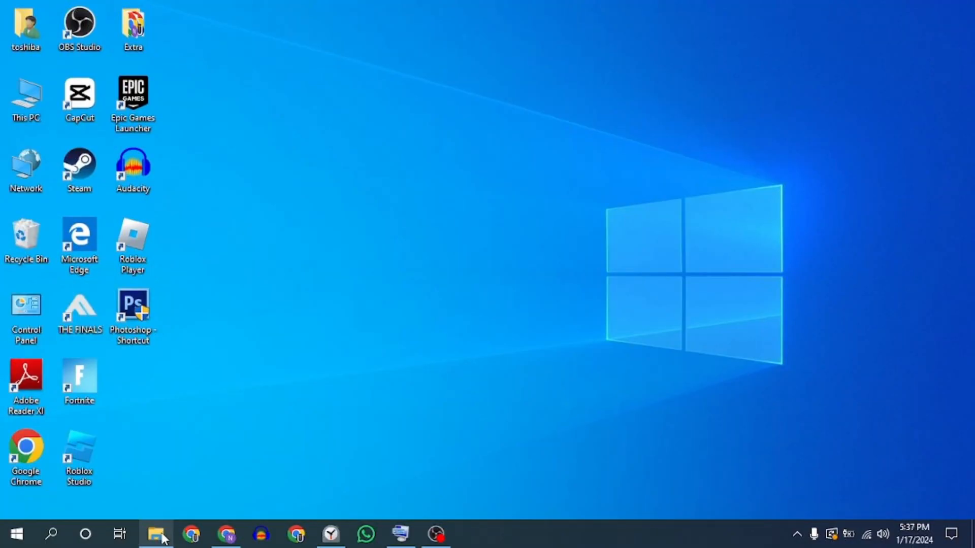
Step: Navigate File Explorer to the %localappdata% folder
click(157, 533)
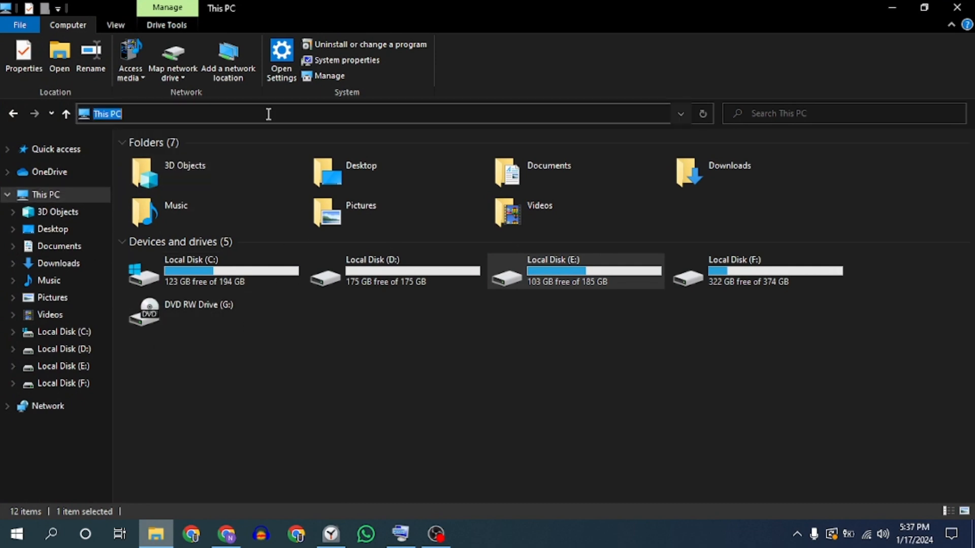
text(%)
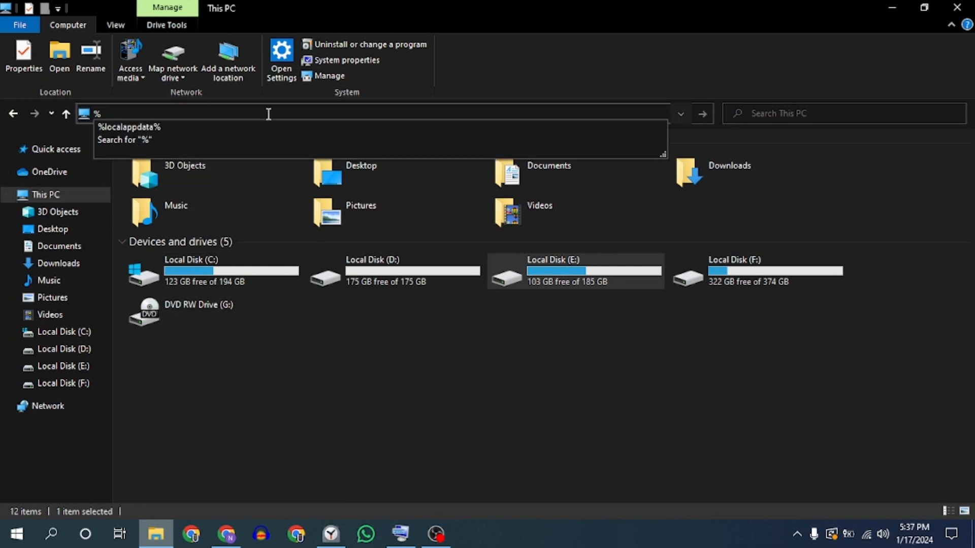
text(locala)
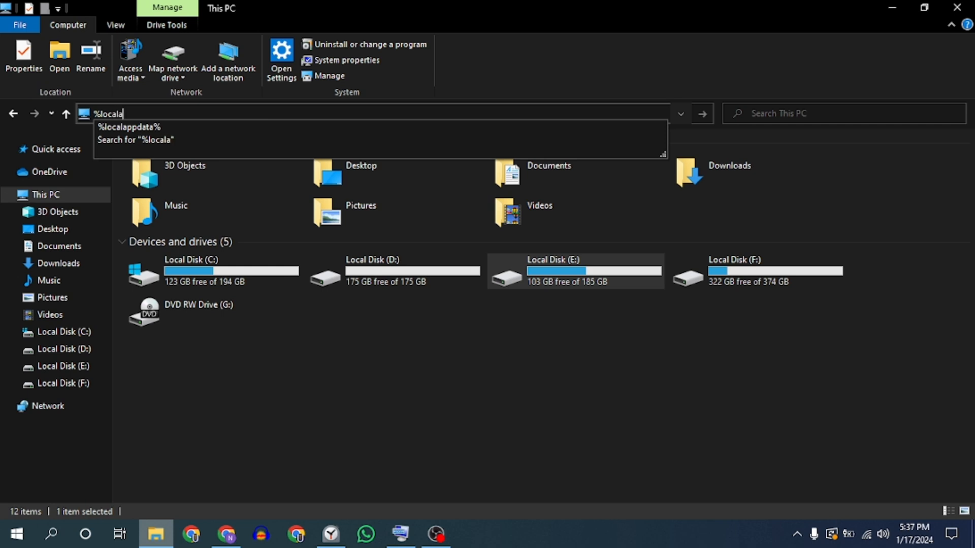
text(ppdat)
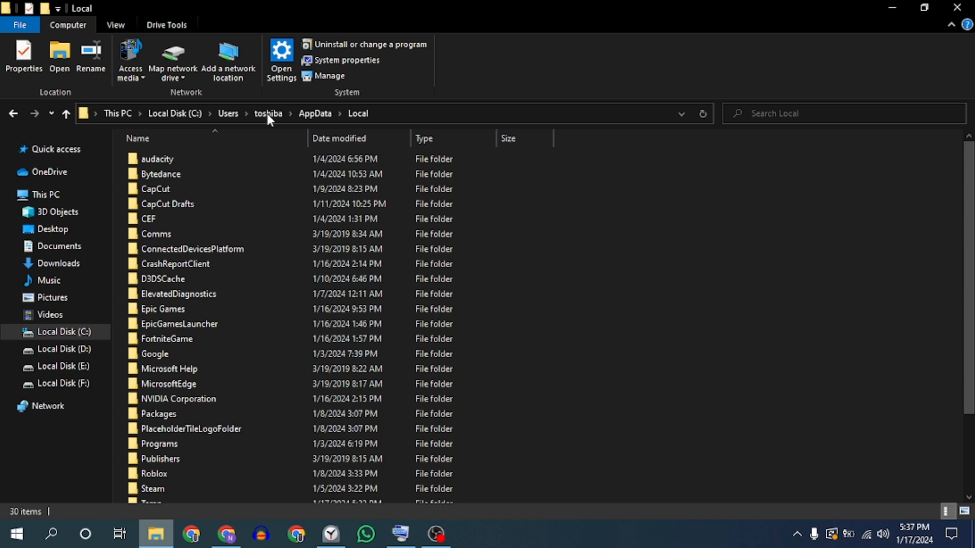
click(179, 295)
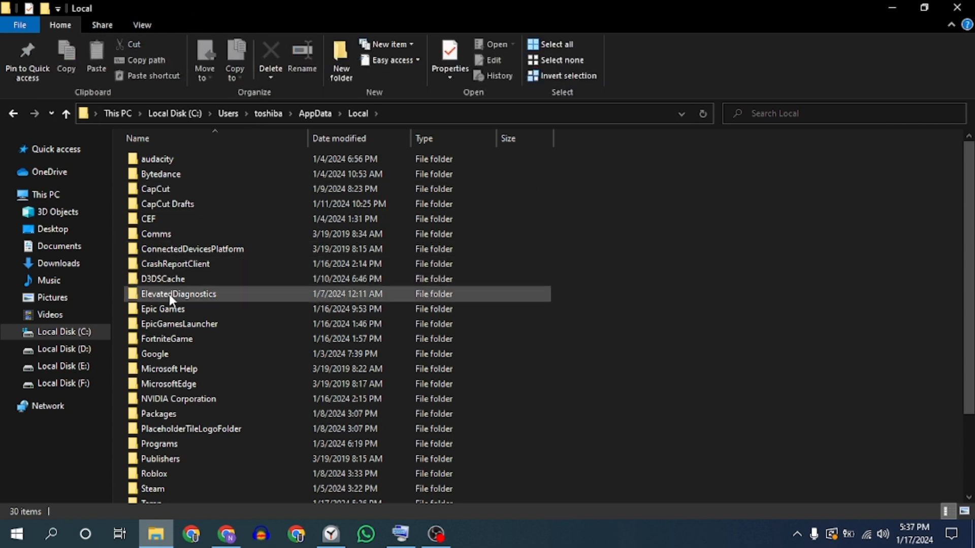
Step: Delete the Epic Games, EpicGamesLauncher and FortniteGame folders together
click(162, 308)
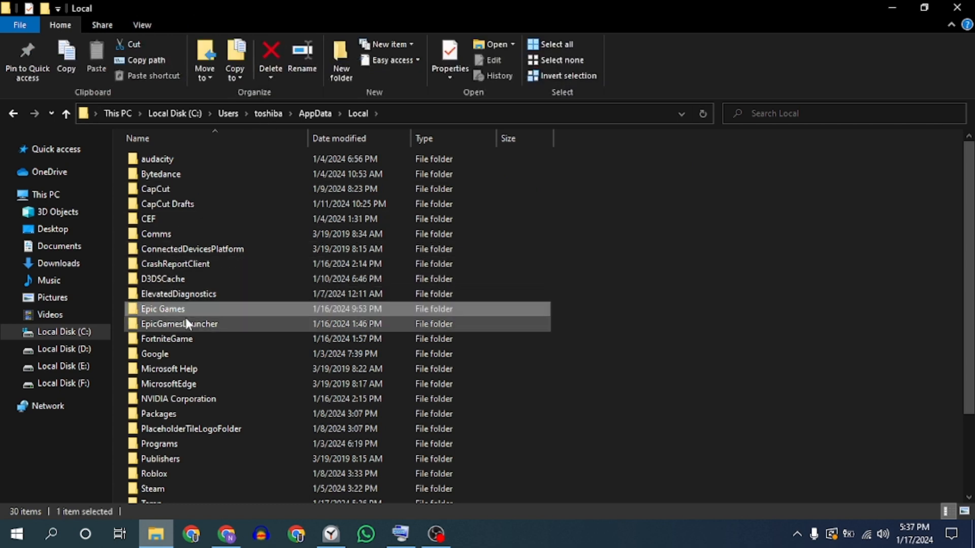
click(167, 339)
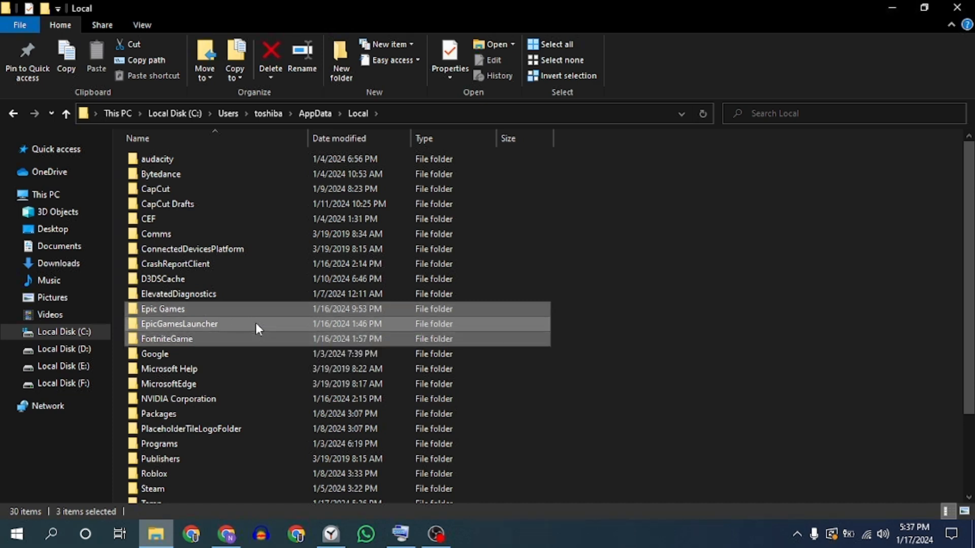
right_click(258, 323)
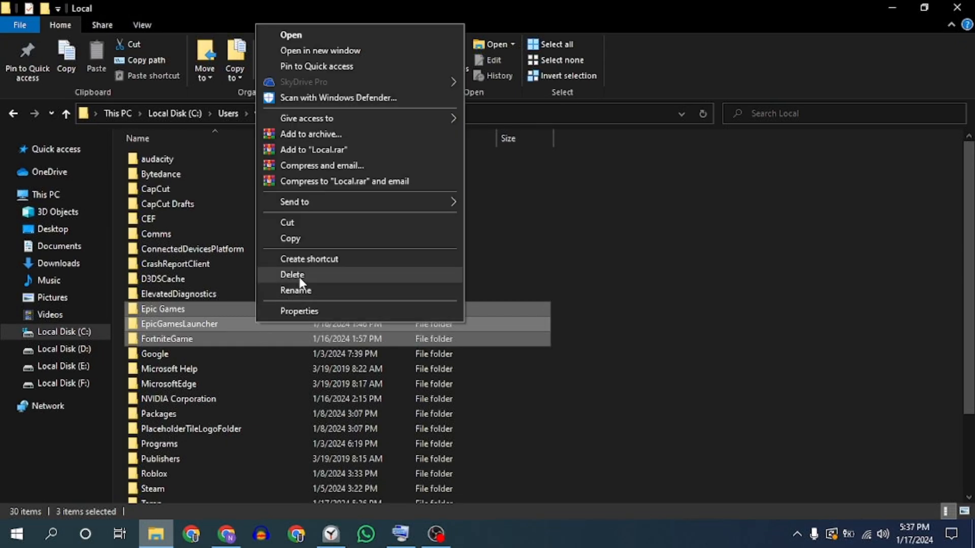
click(293, 274)
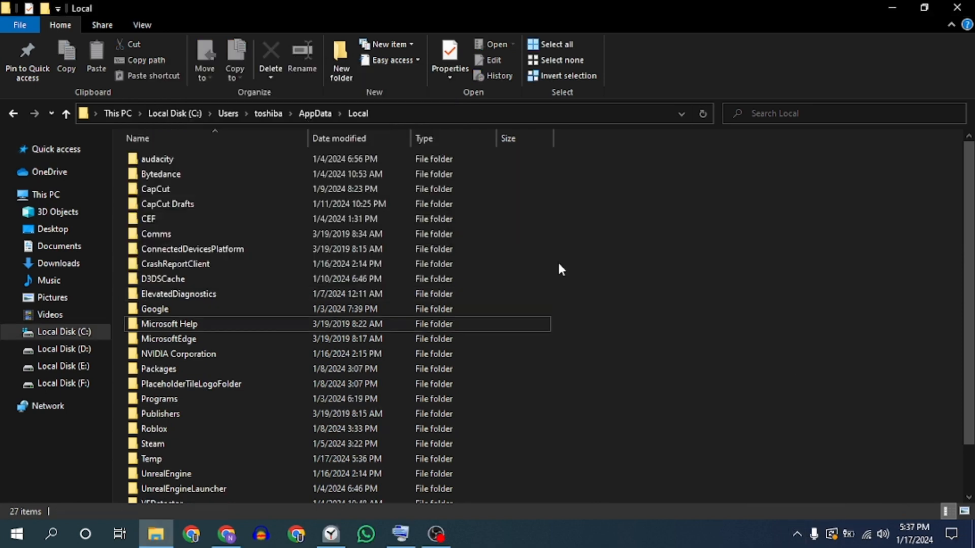
mouse_move(588, 238)
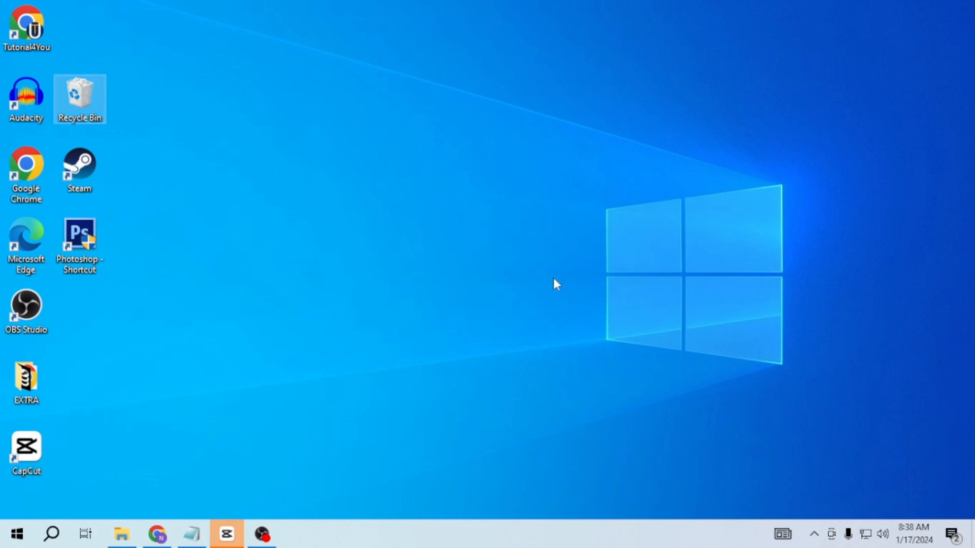
Step: Show the Start menu's power choices (Sleep, Shut down, Restart)
click(15, 533)
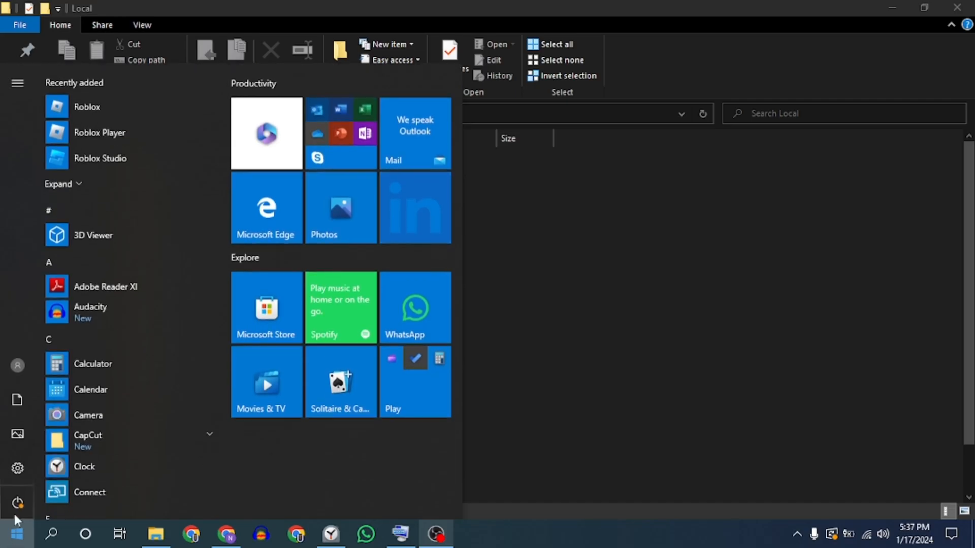
click(17, 502)
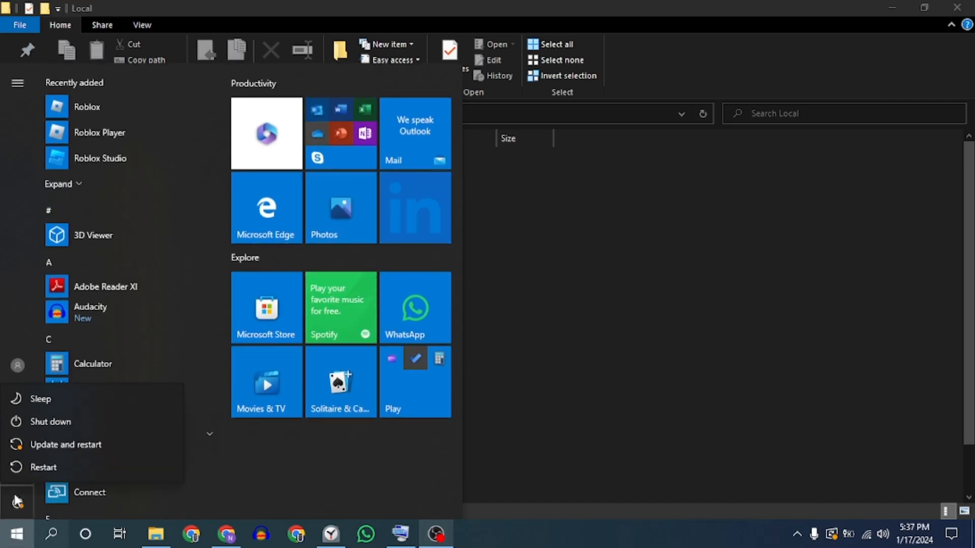
mouse_move(44, 467)
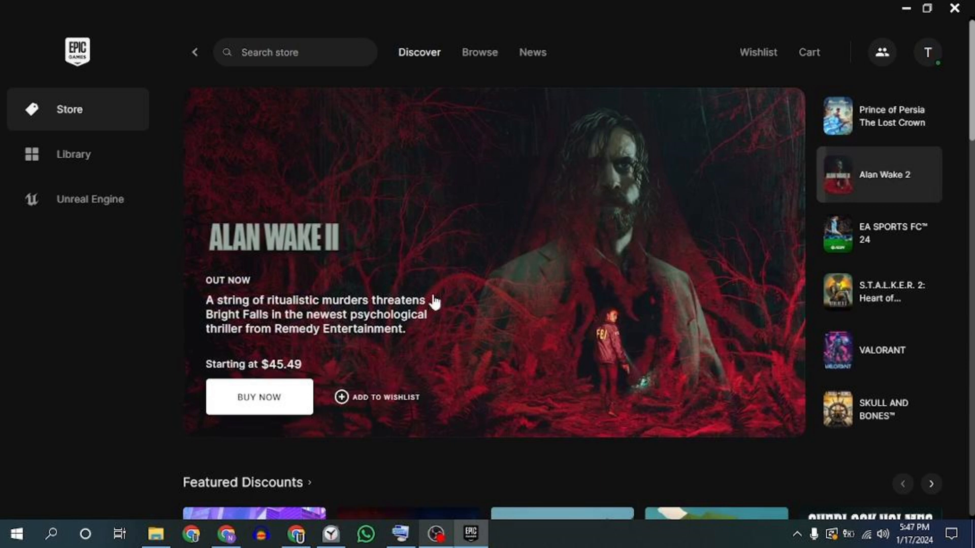
mouse_move(583, 253)
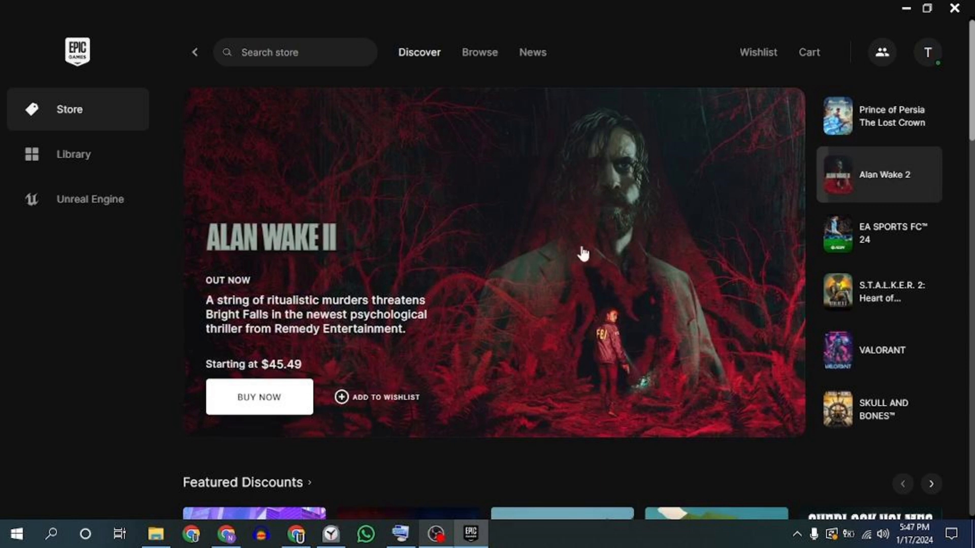
mouse_move(406, 101)
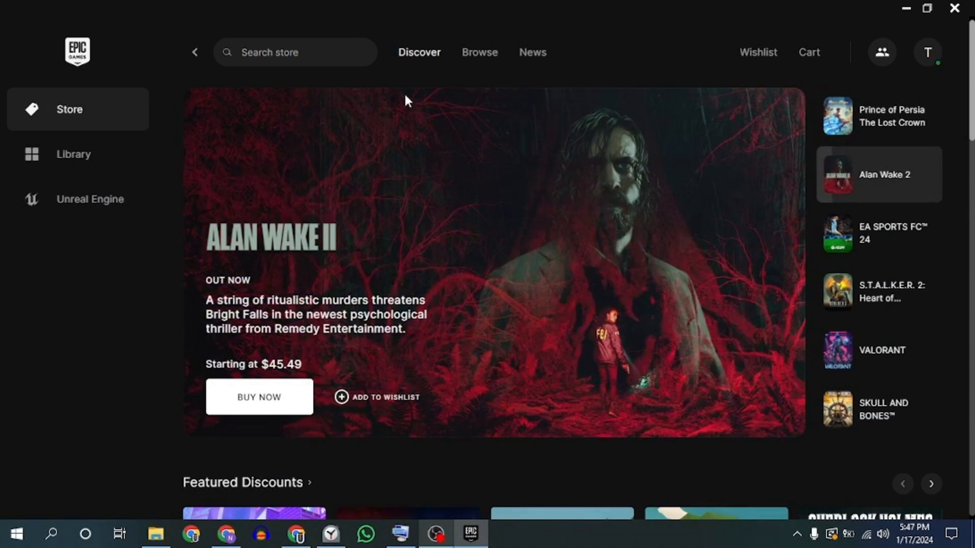
mouse_move(73, 155)
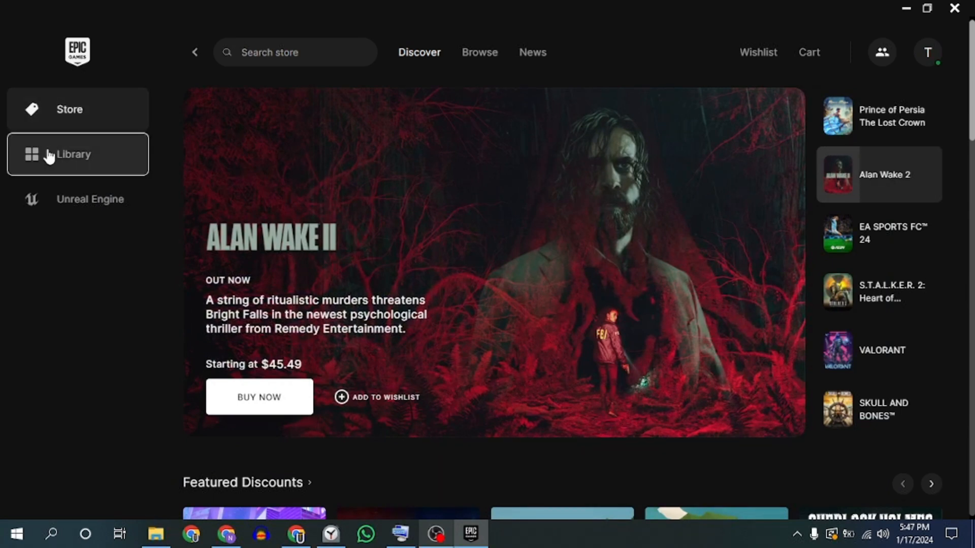
Step: From the Library, open Fortnite's Manage window via its three-dot menu
click(73, 155)
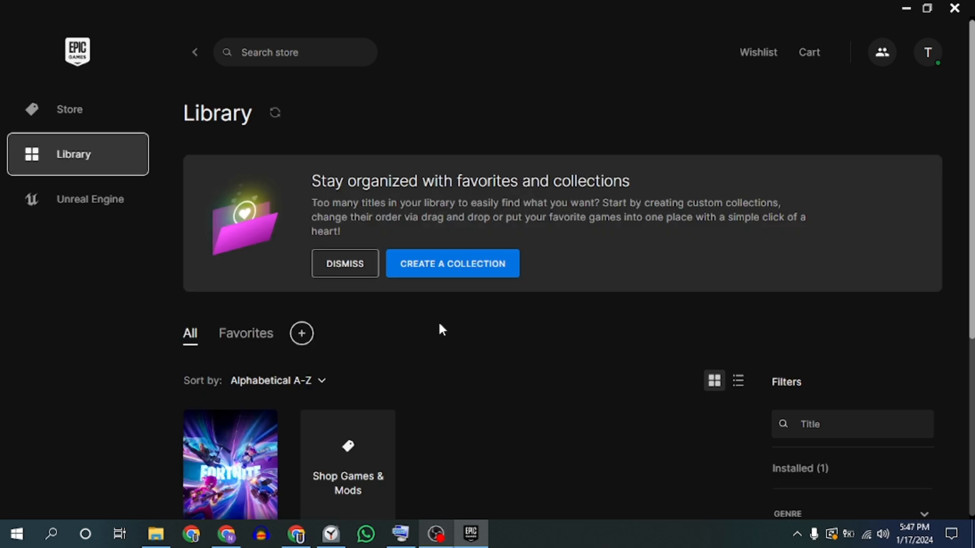
click(345, 265)
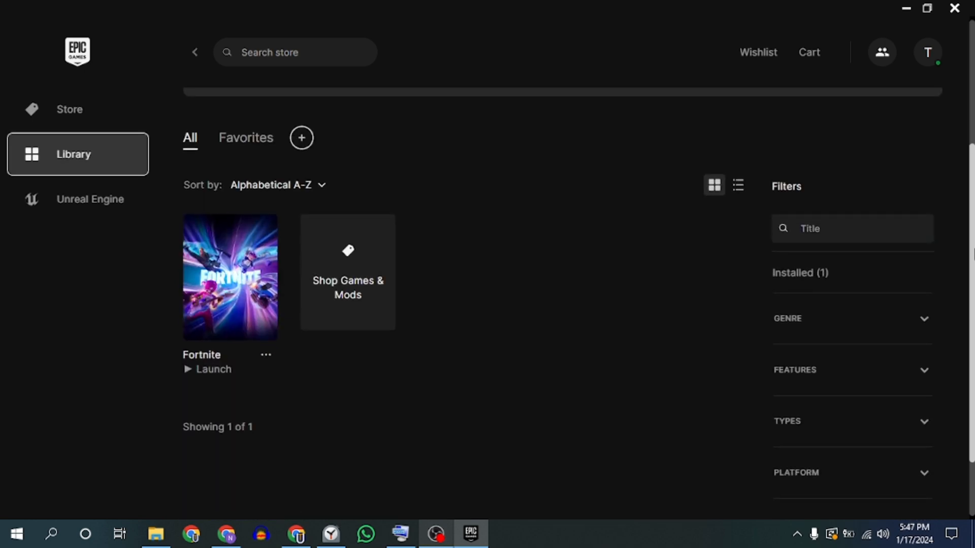
mouse_move(270, 370)
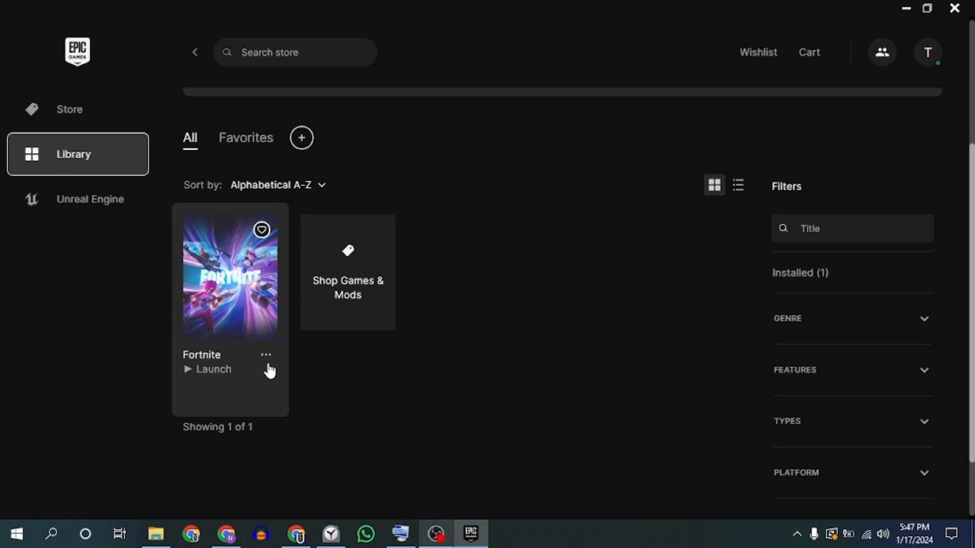
click(265, 355)
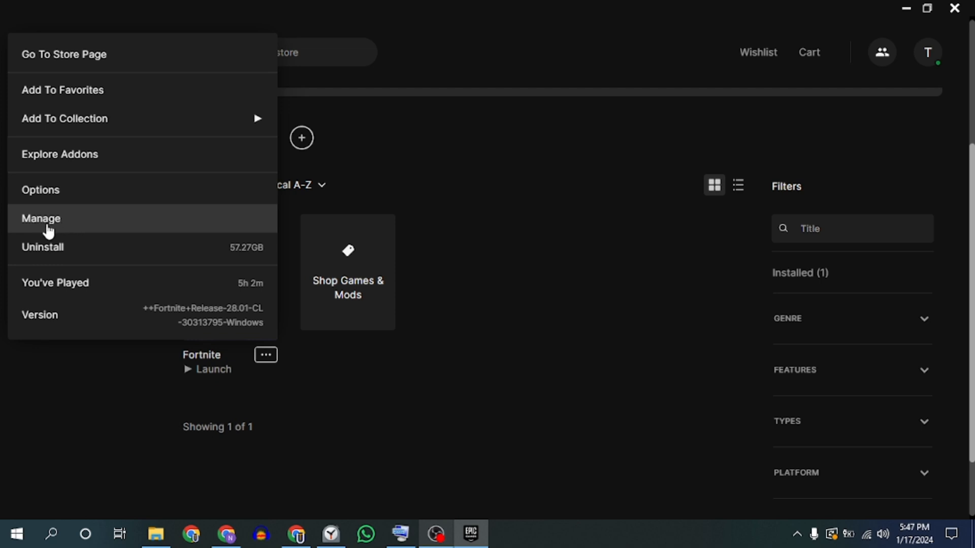
click(41, 218)
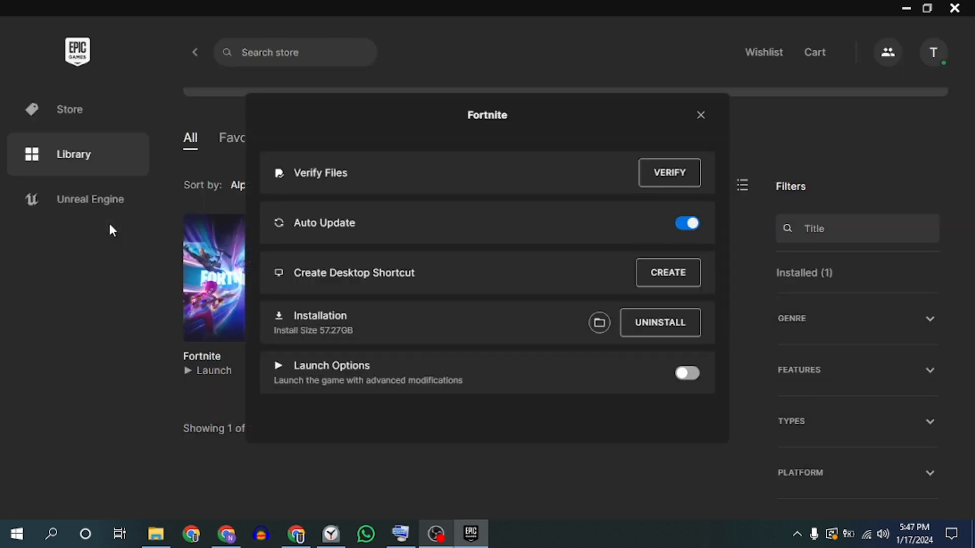
mouse_move(364, 322)
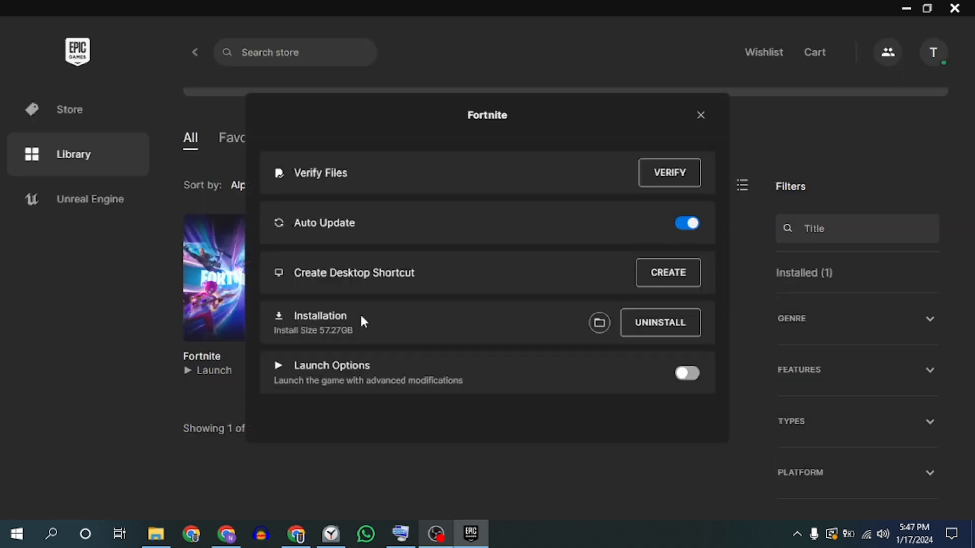
mouse_move(599, 323)
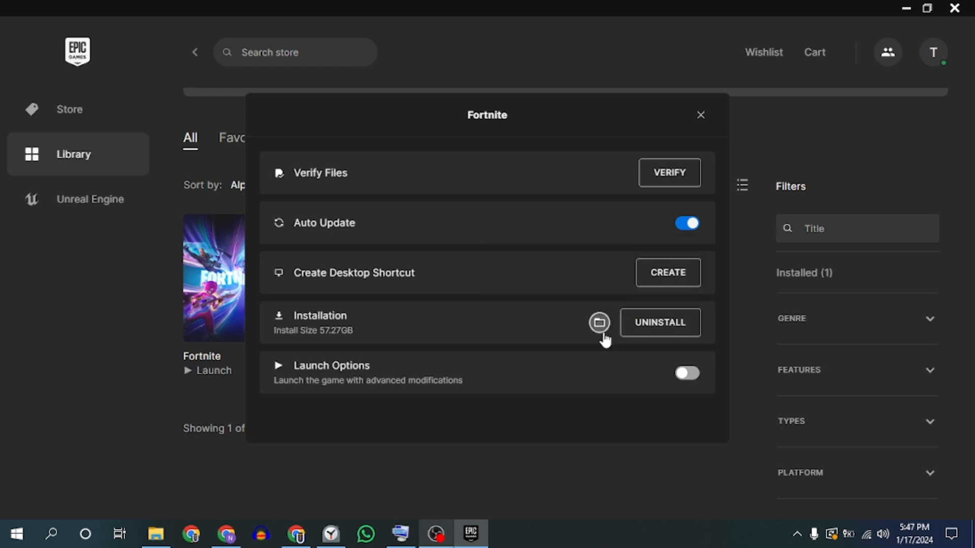
Step: From Fortnite's installation folder, navigate into FortniteGame\Binaries\Win64
click(598, 323)
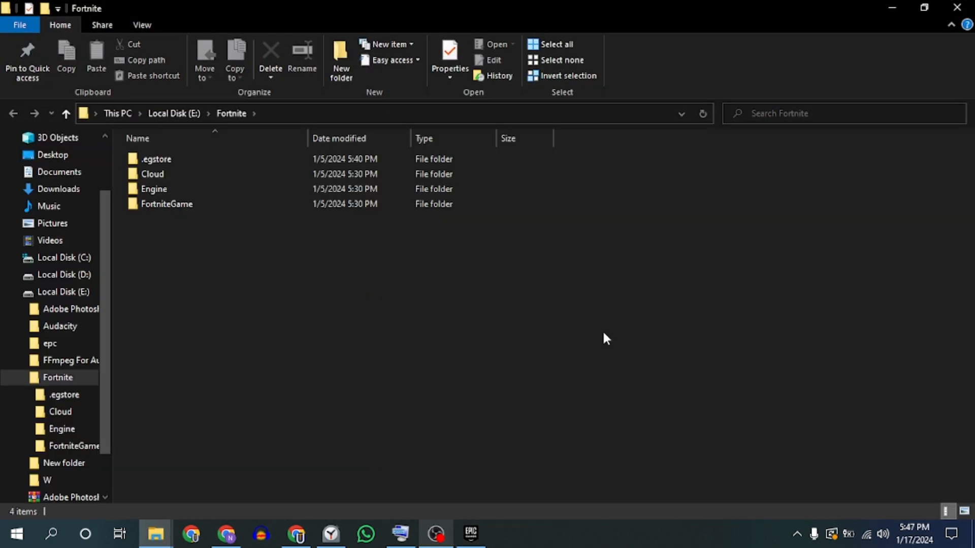
mouse_move(270, 258)
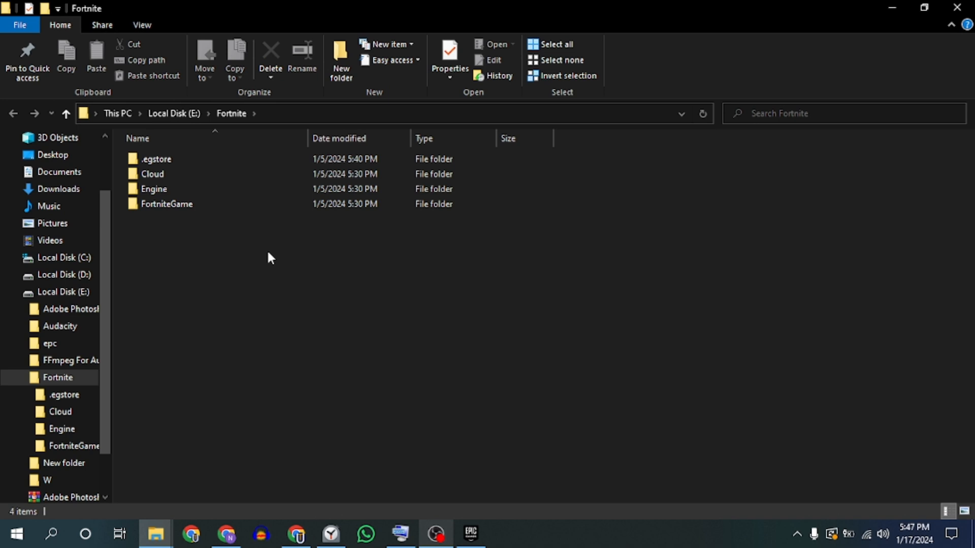
click(166, 204)
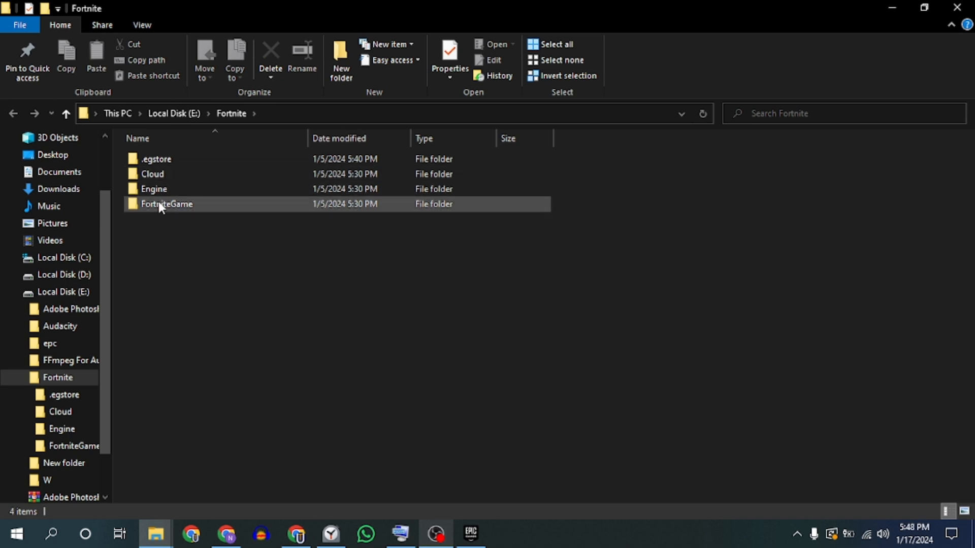
double_click(167, 204)
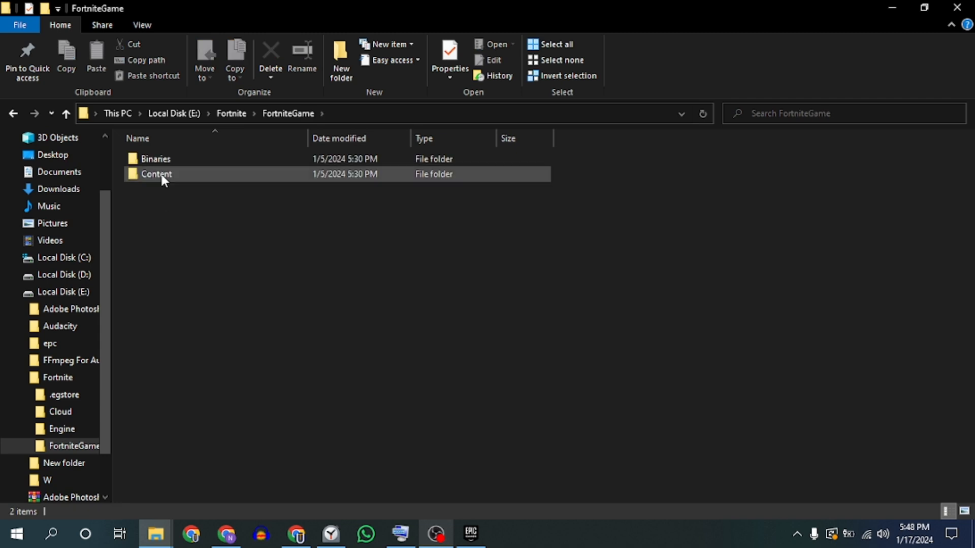
double_click(156, 159)
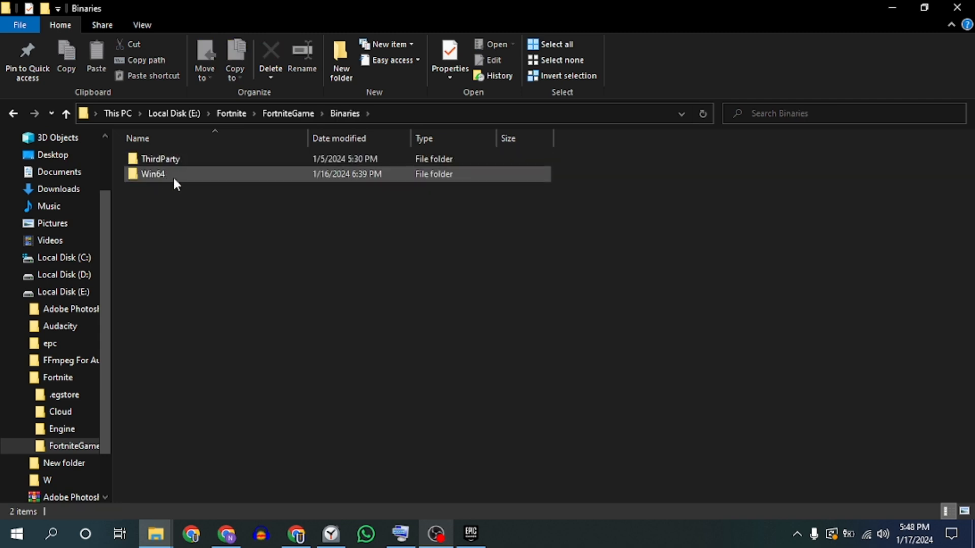
double_click(153, 174)
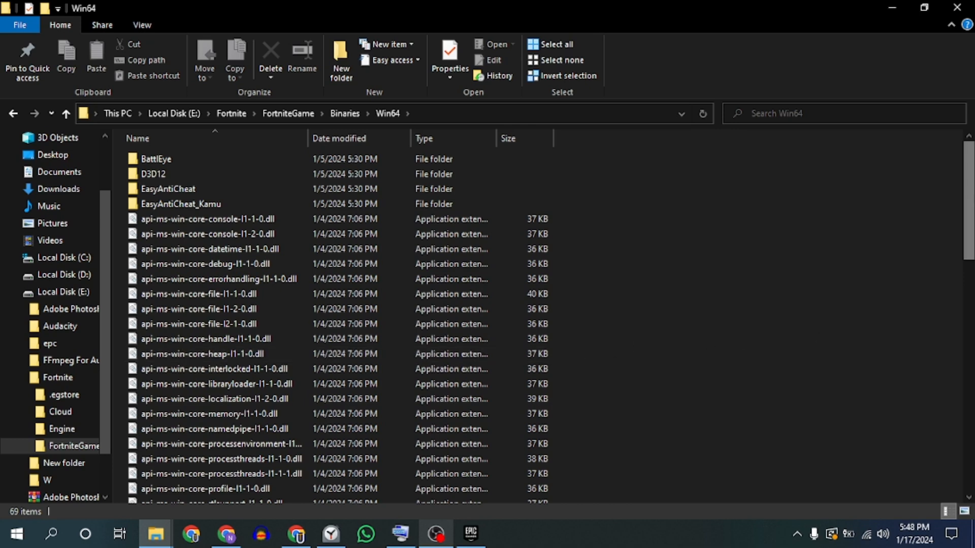
click(173, 272)
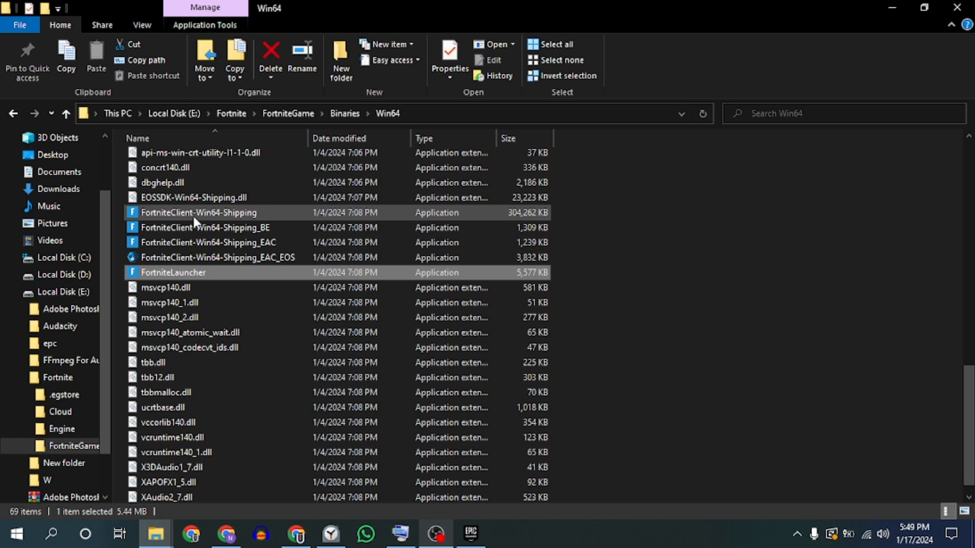
Step: Set FortniteClient-Win64-Shipping to Windows 8 compatibility with Run as administrator unchecked, and apply
right_click(199, 212)
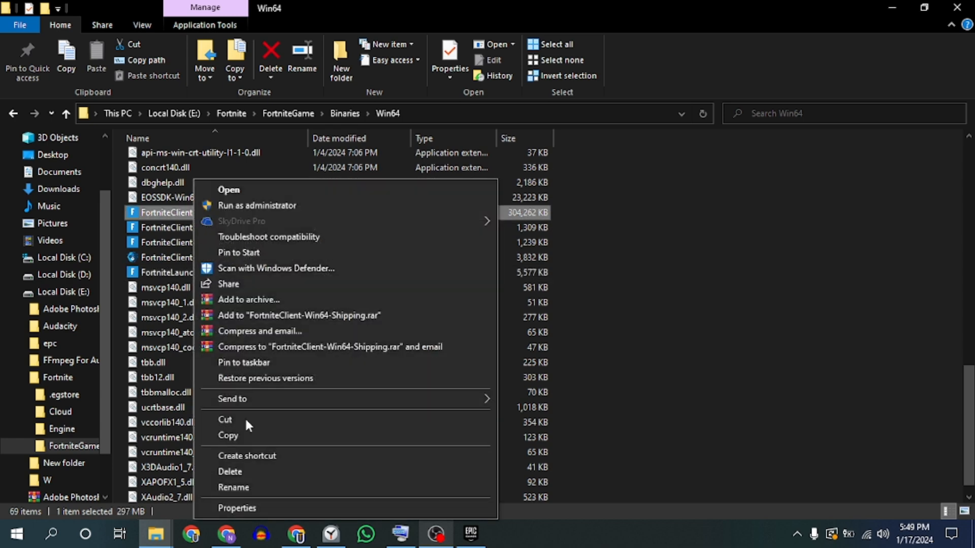
mouse_move(257, 512)
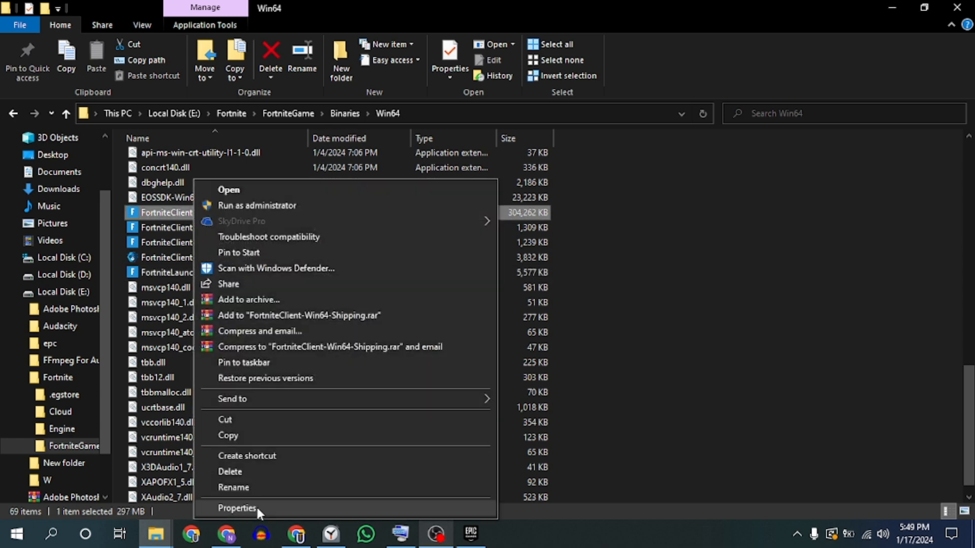
click(237, 508)
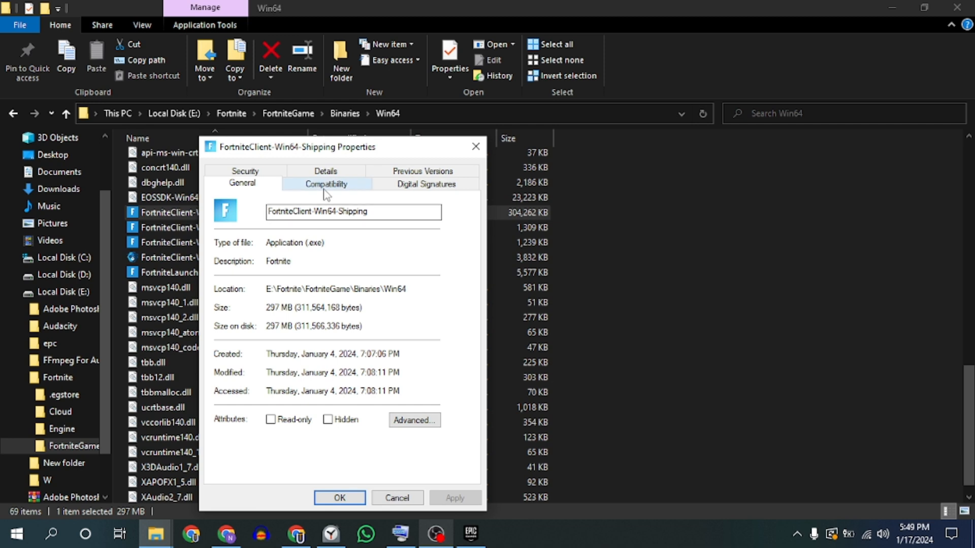
click(326, 184)
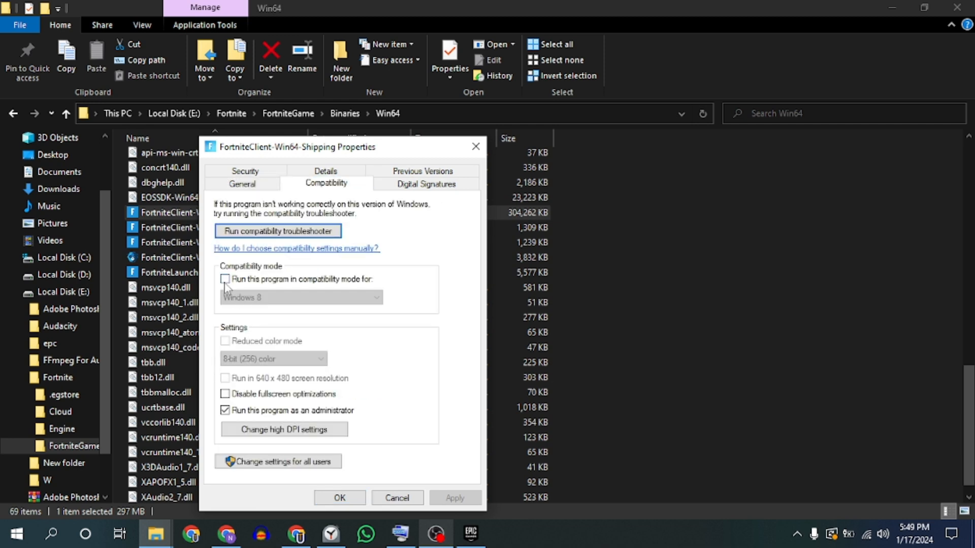
click(226, 278)
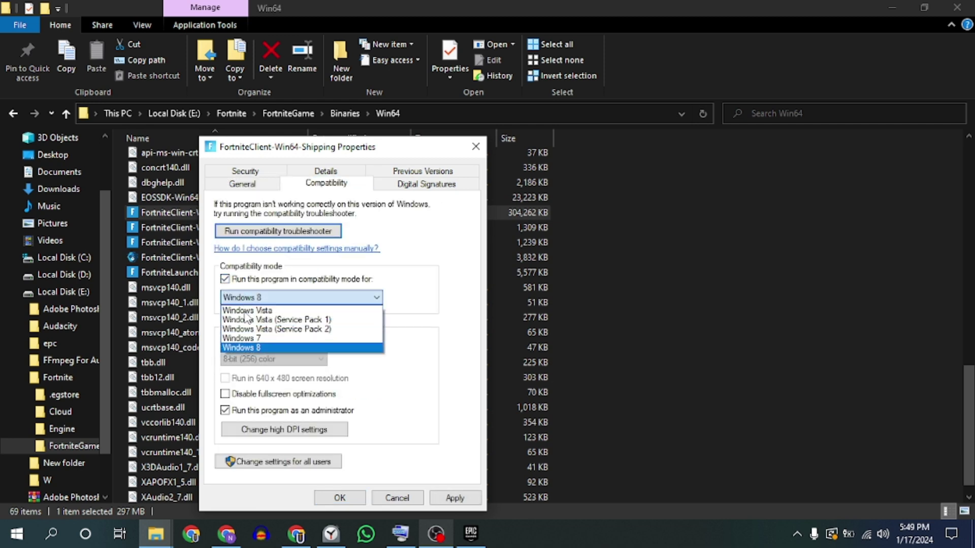
click(241, 347)
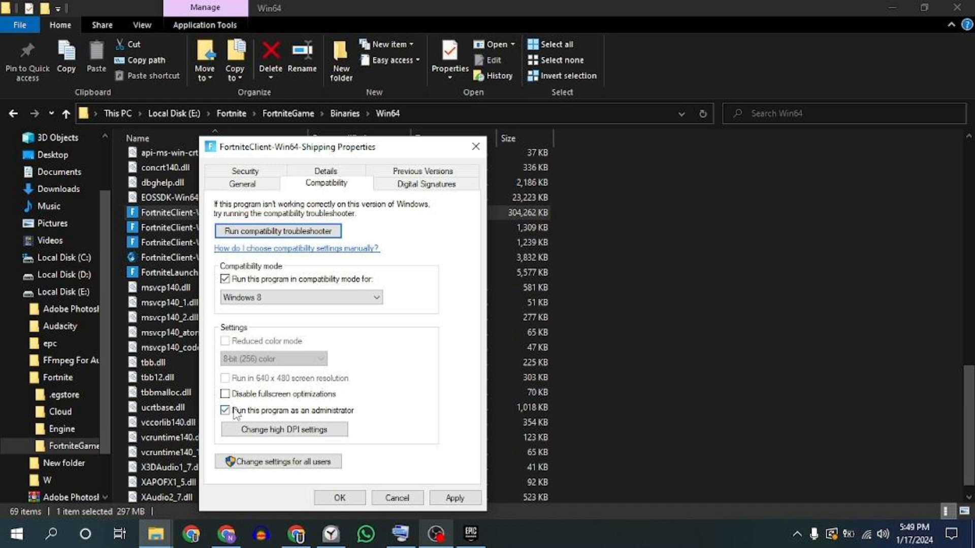
click(226, 411)
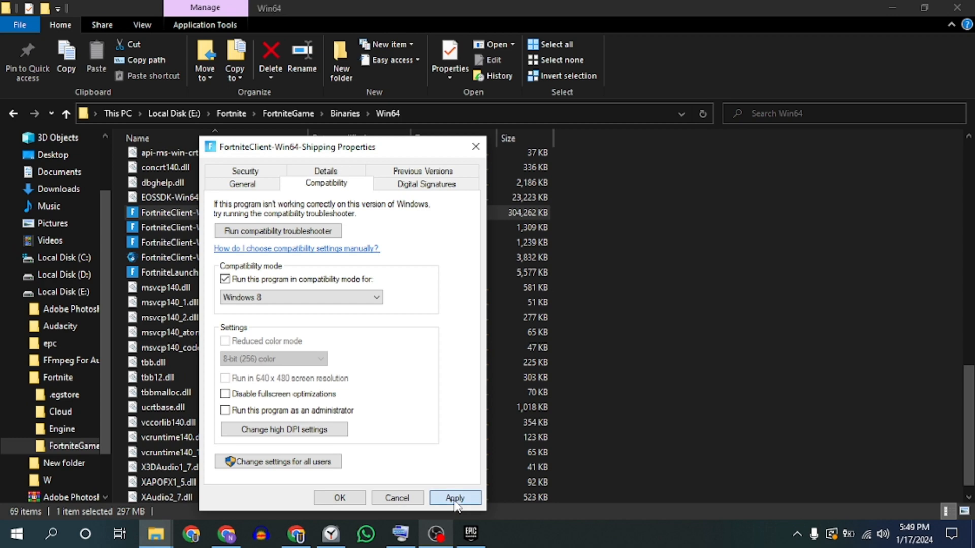
click(455, 498)
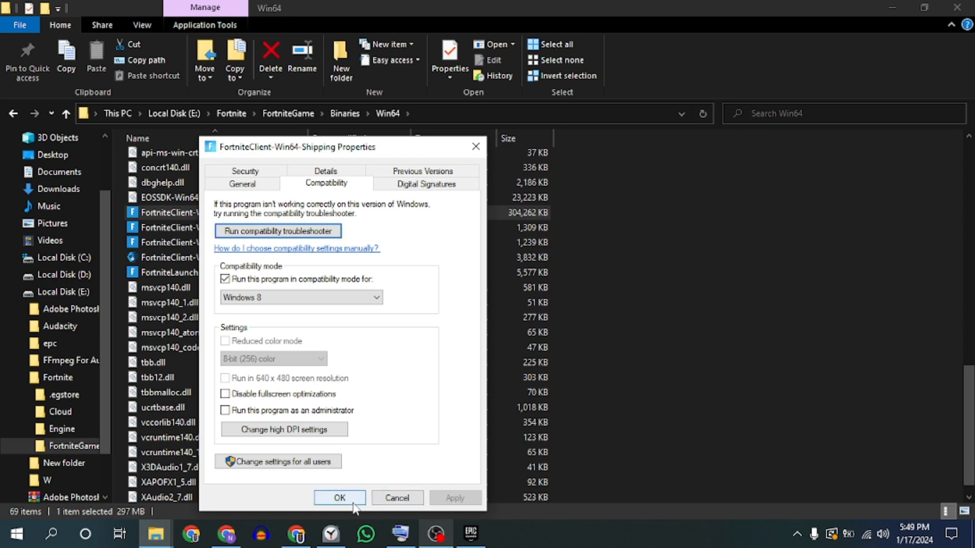
right_click(177, 228)
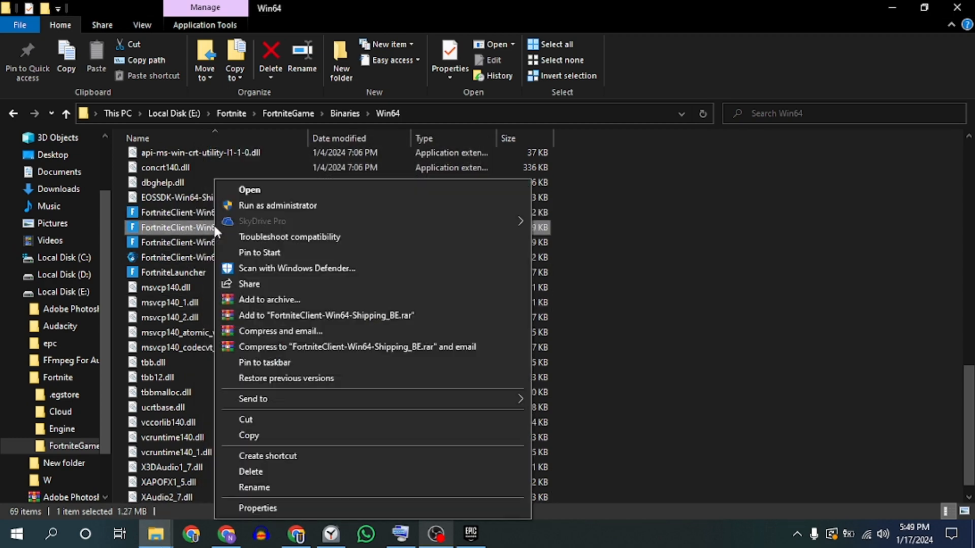
Step: Verify FortniteClient-Win64-Shipping_BE keeps Windows 8 compatibility without admin, and accept
click(257, 508)
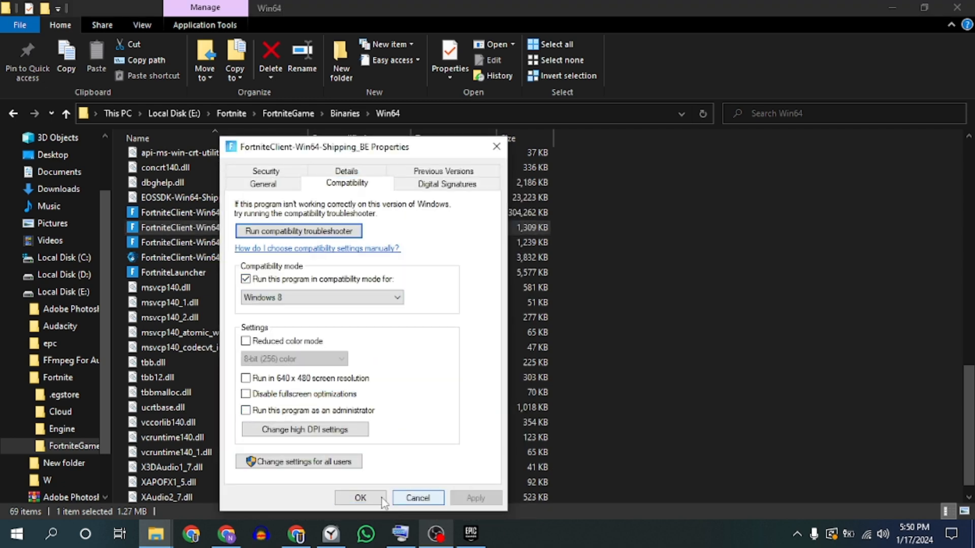
click(359, 498)
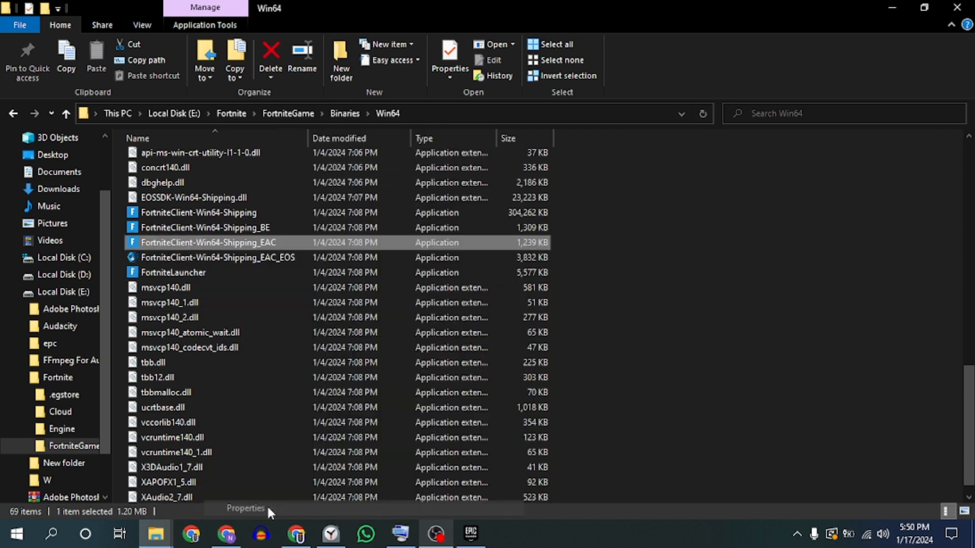
right_click(173, 272)
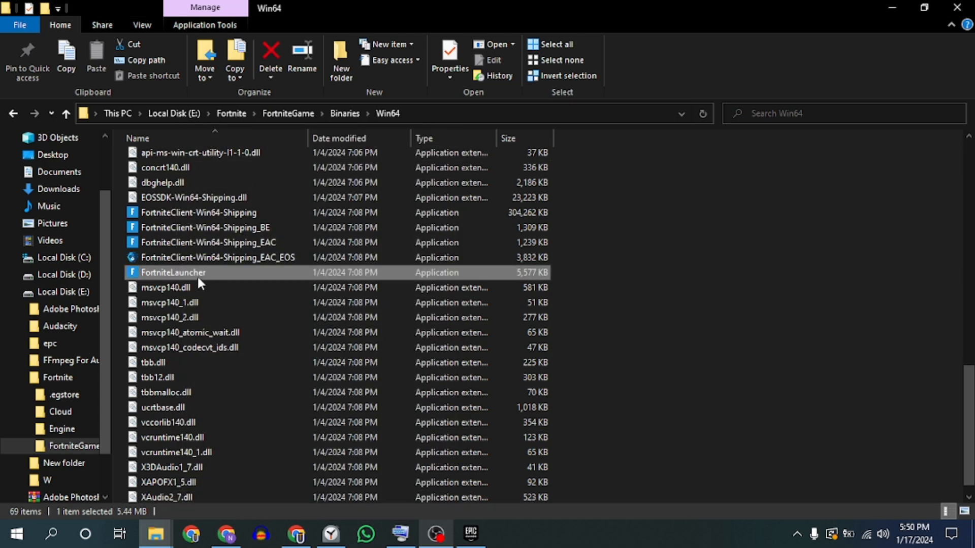
right_click(199, 213)
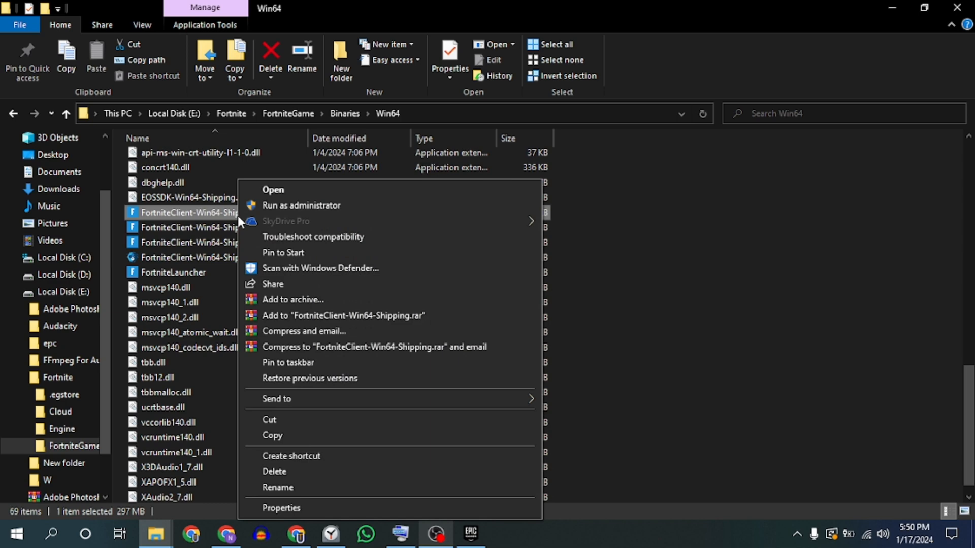
mouse_move(305, 390)
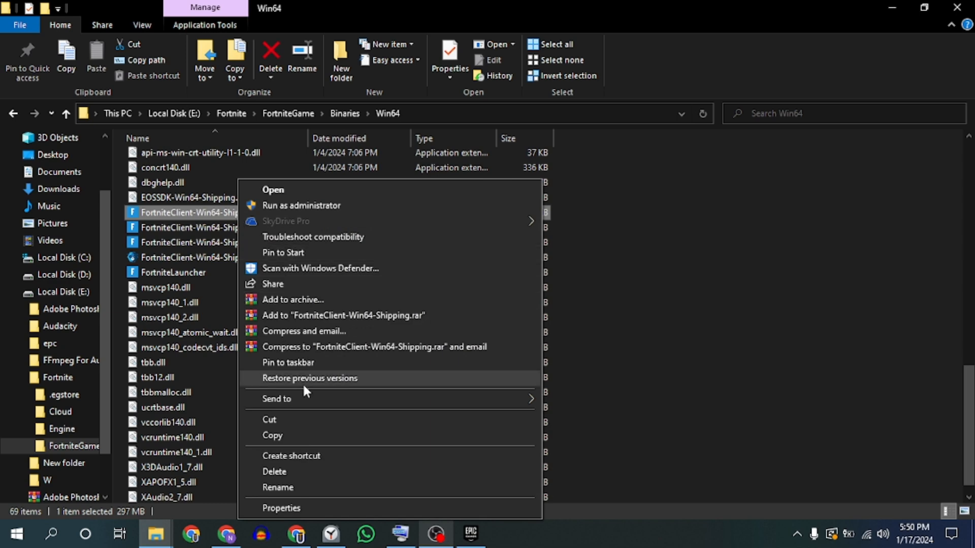
Step: Open the Security permissions editor for FortniteClient-Win64-Shipping
click(282, 508)
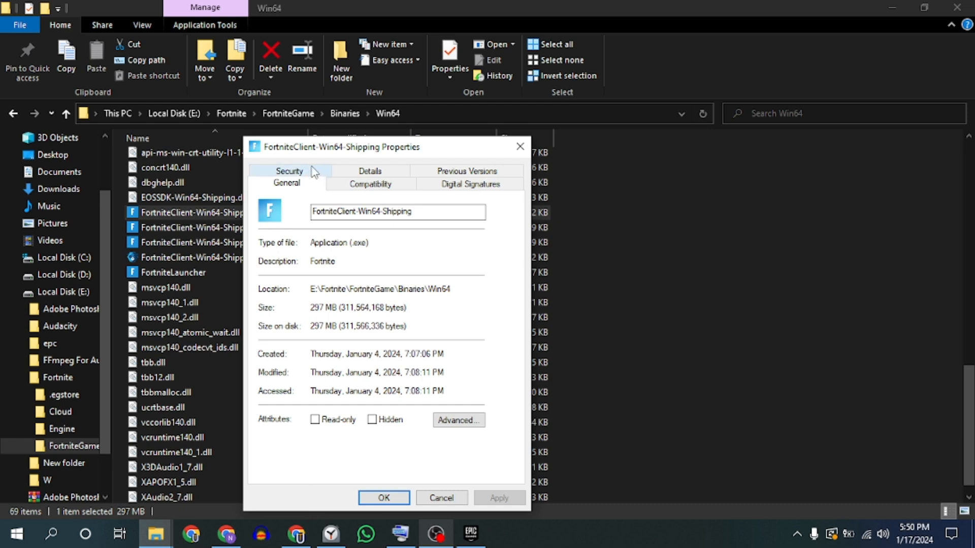
click(290, 170)
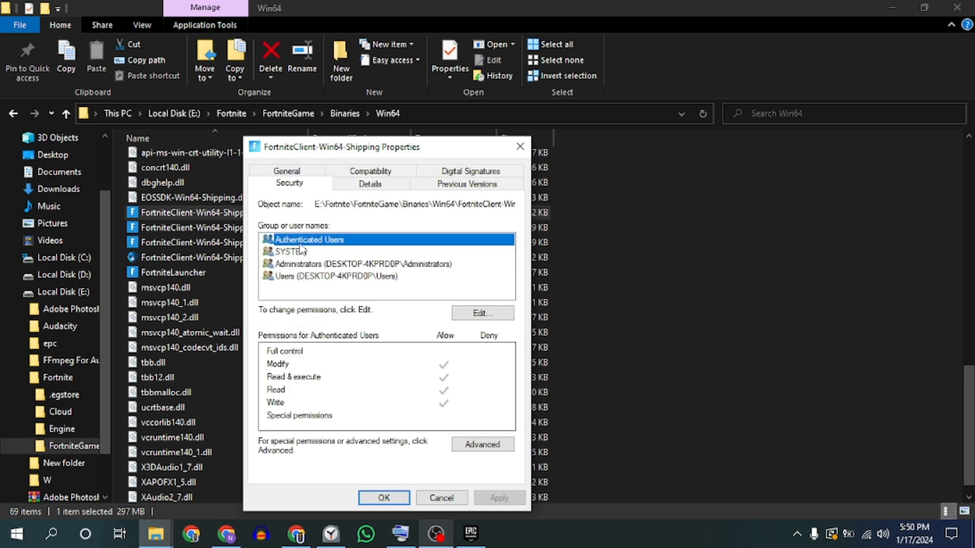
mouse_move(398, 251)
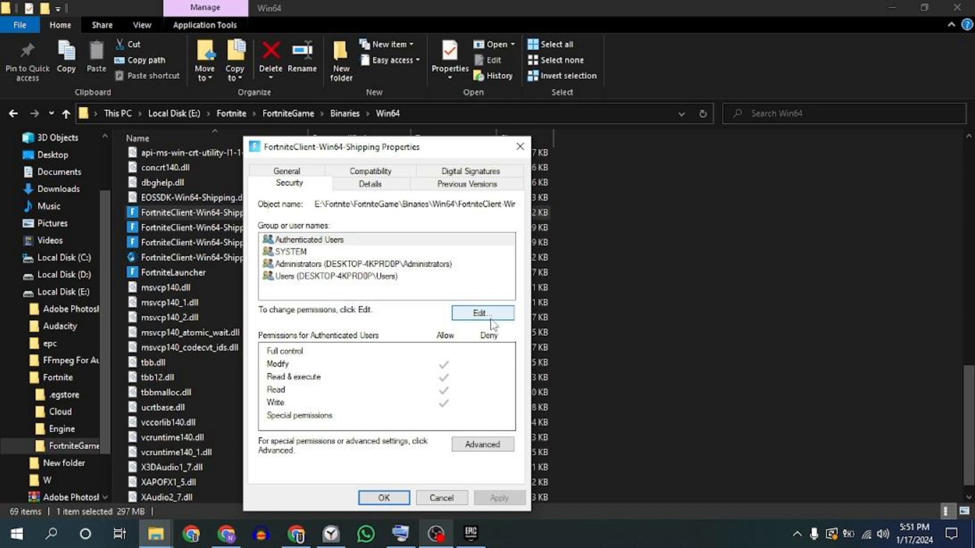
click(481, 313)
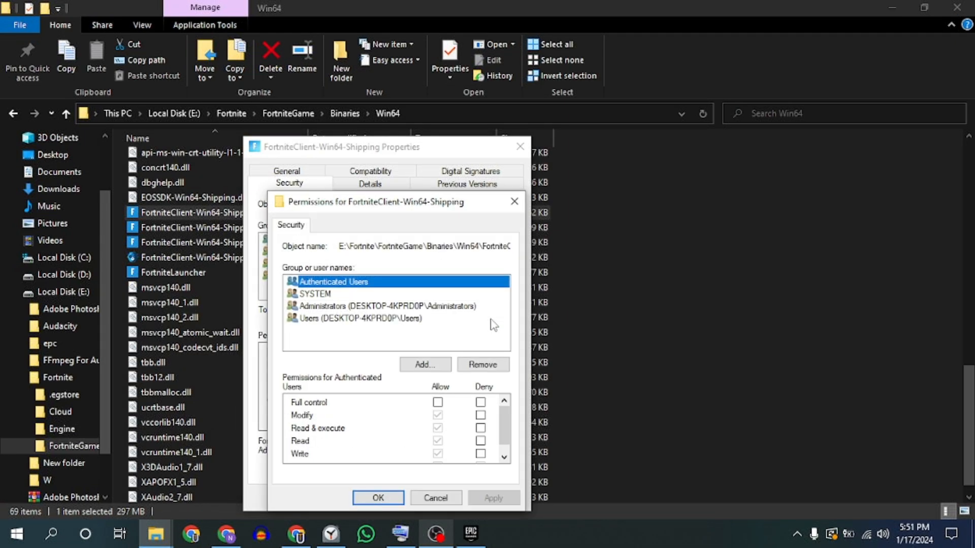
mouse_move(461, 336)
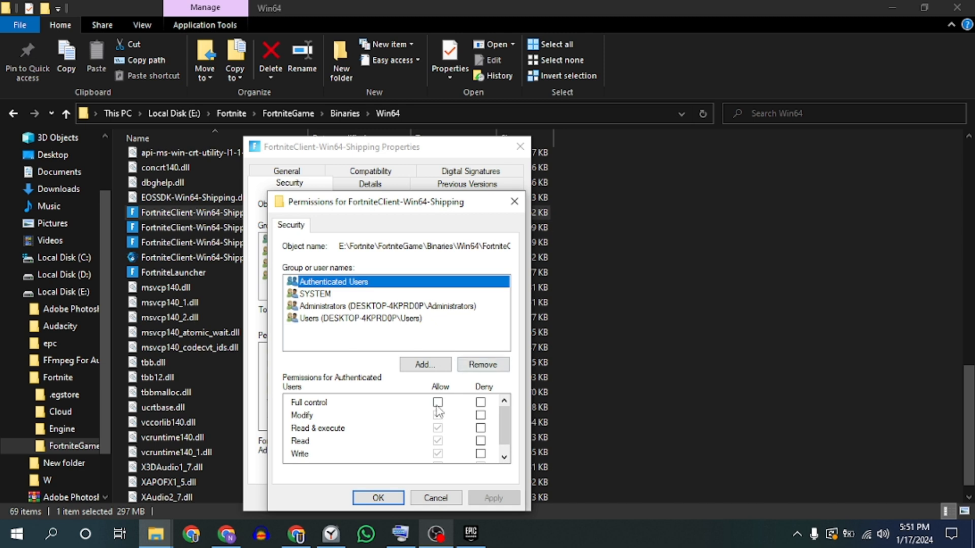
Step: Allow Full control for Authenticated Users, apply it, and review the SYSTEM and Users groups
click(437, 402)
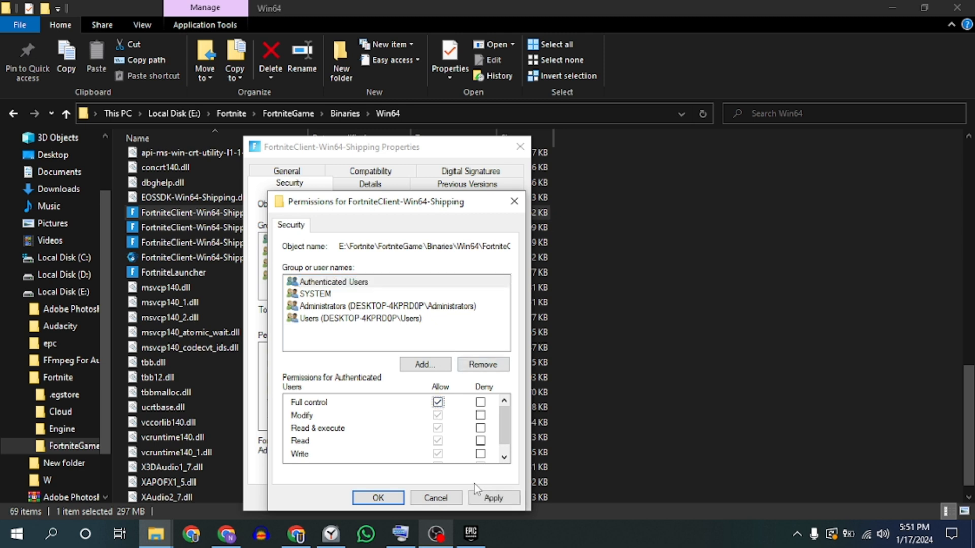
click(494, 498)
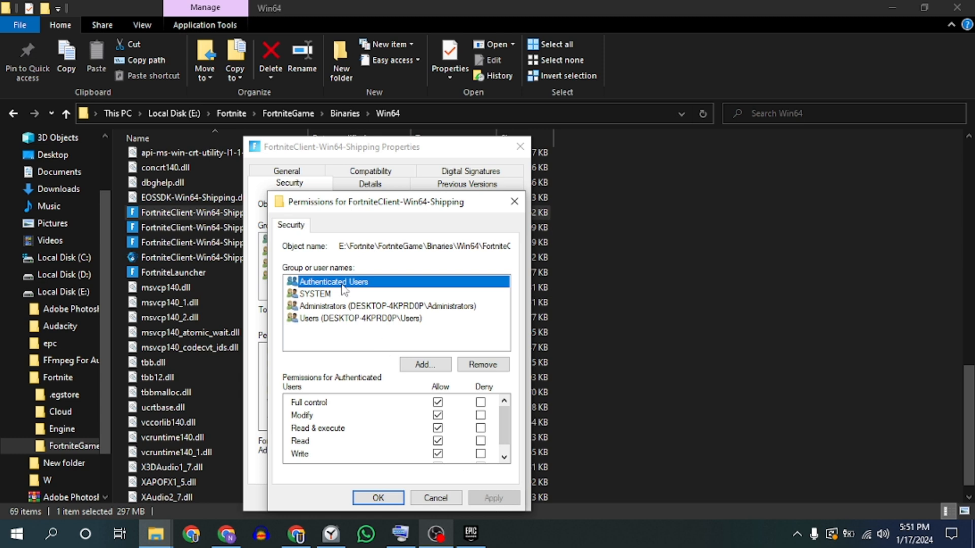
click(315, 294)
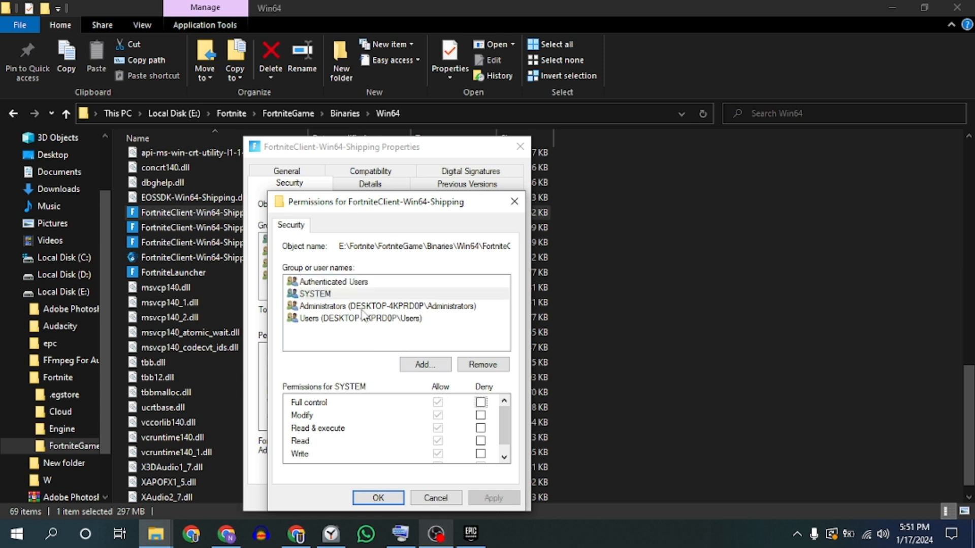
click(358, 318)
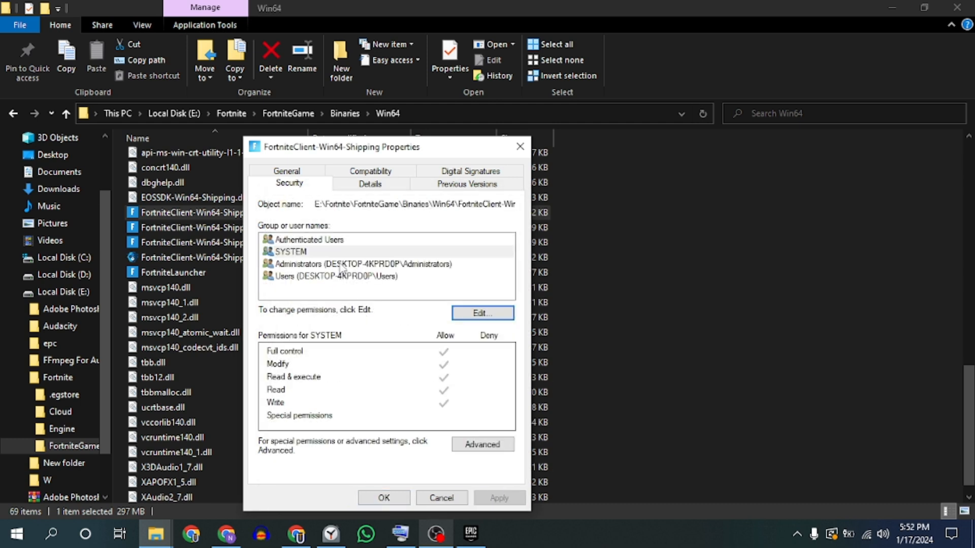
click(336, 276)
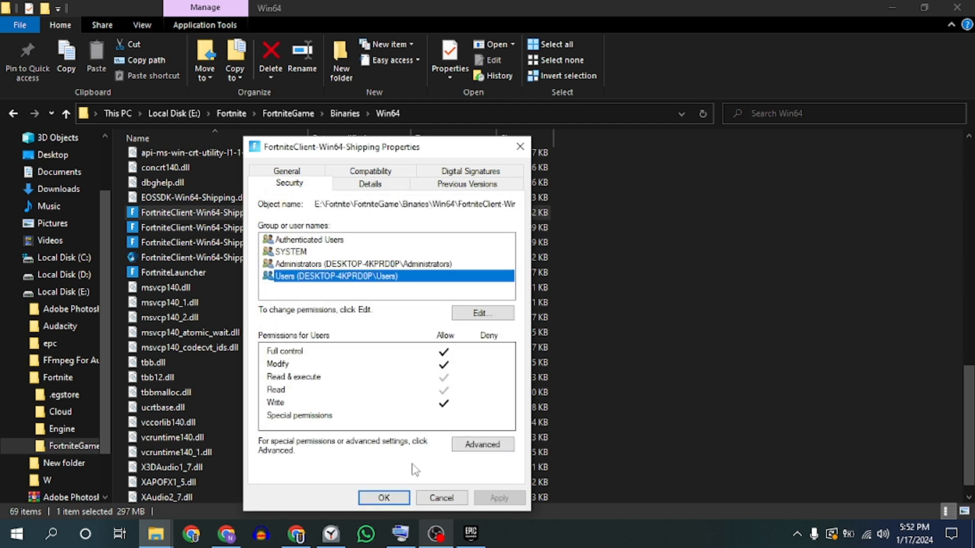
right_click(164, 226)
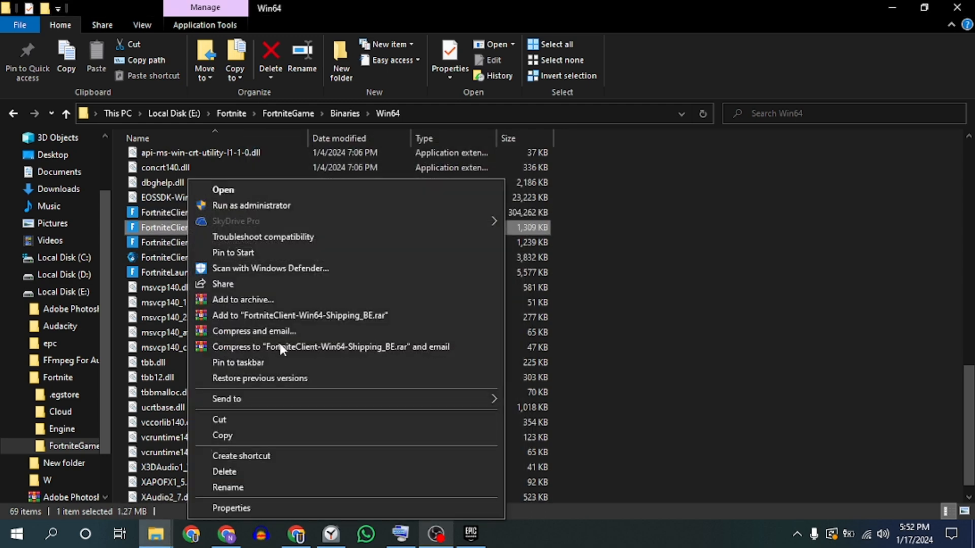
Step: Allow Full control on the _BE and _EAC executables, then start editing FortniteLauncher's permissions
click(232, 508)
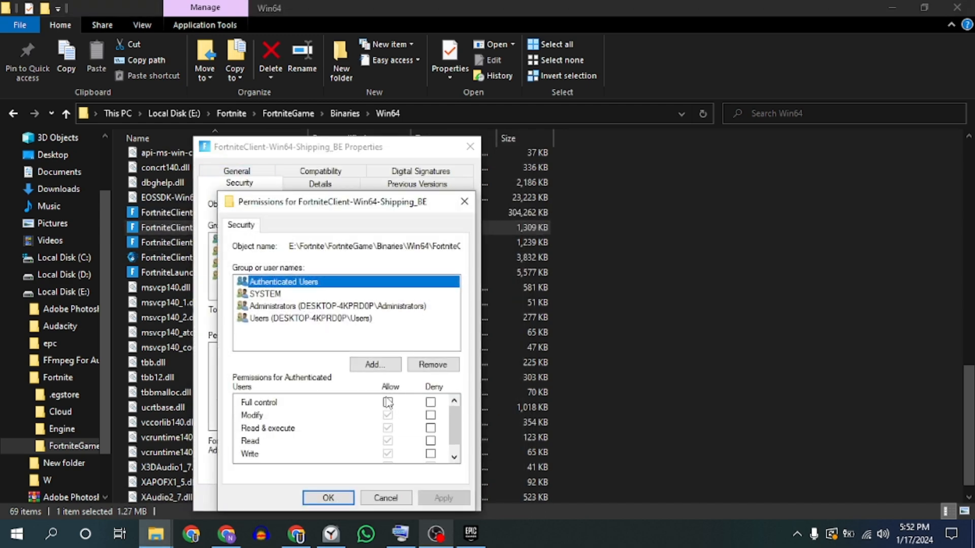
click(310, 318)
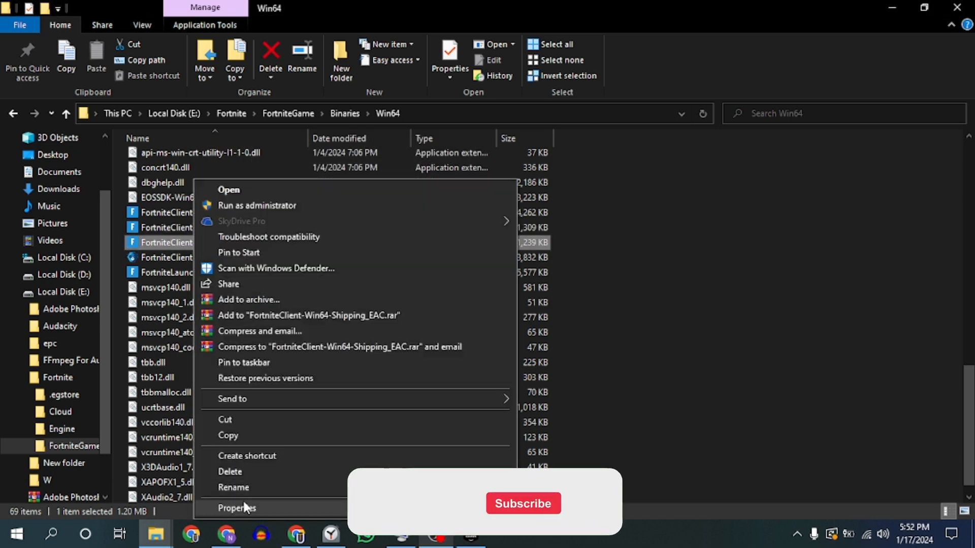
click(236, 508)
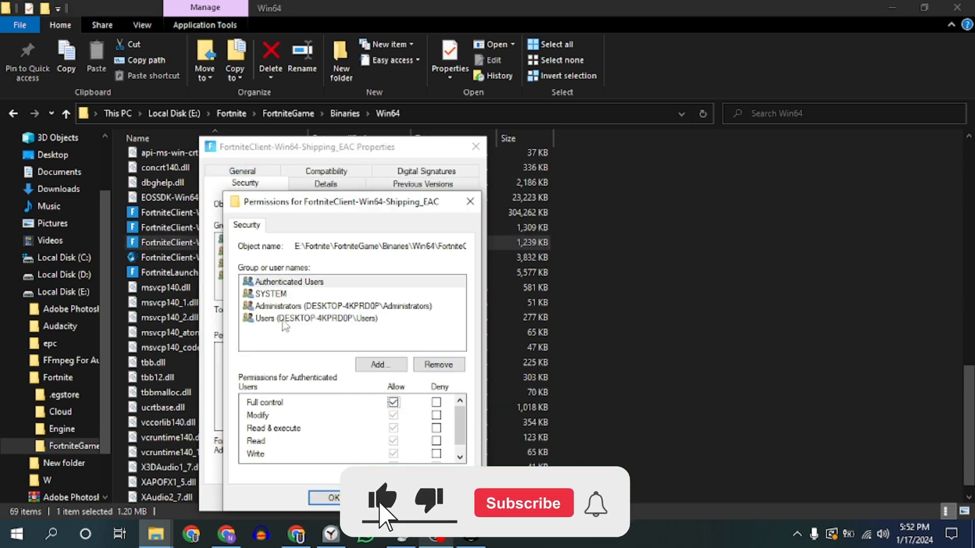
click(343, 306)
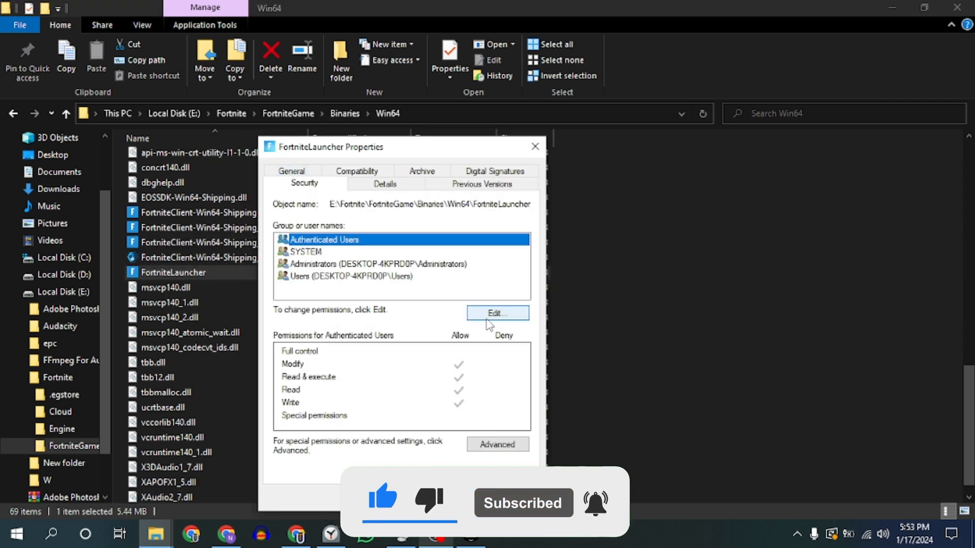
click(496, 313)
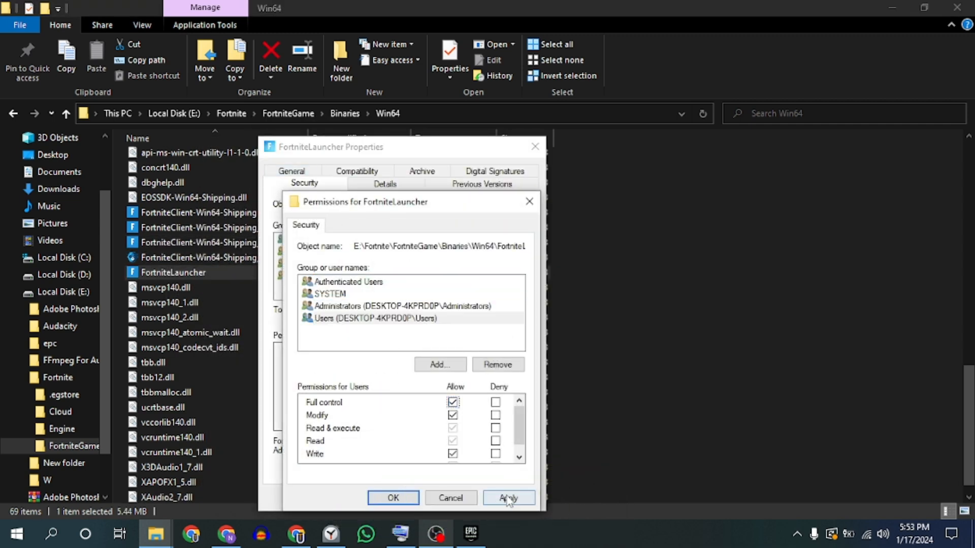